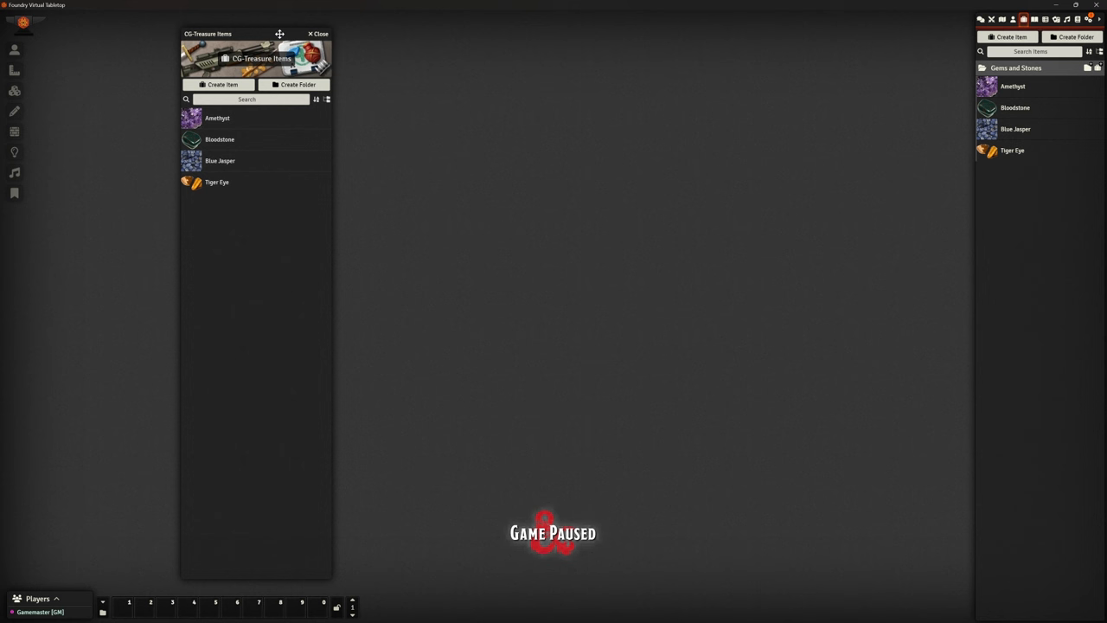
{"action": "mouse_move", "coordinate": [1013, 134]}
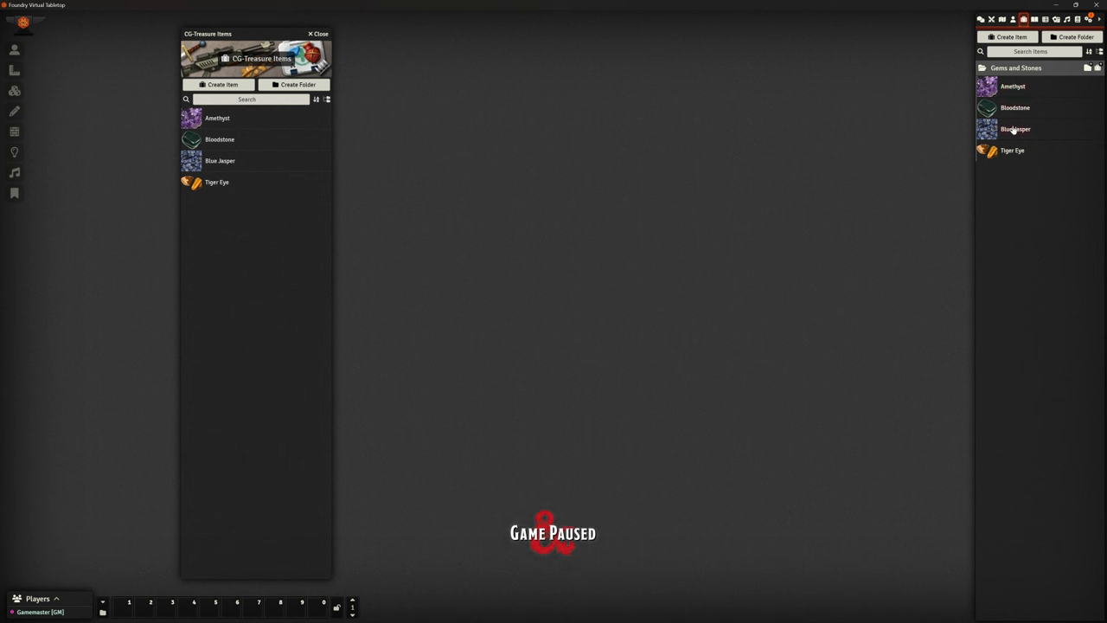
{"action": "mouse_move", "coordinate": [992, 264]}
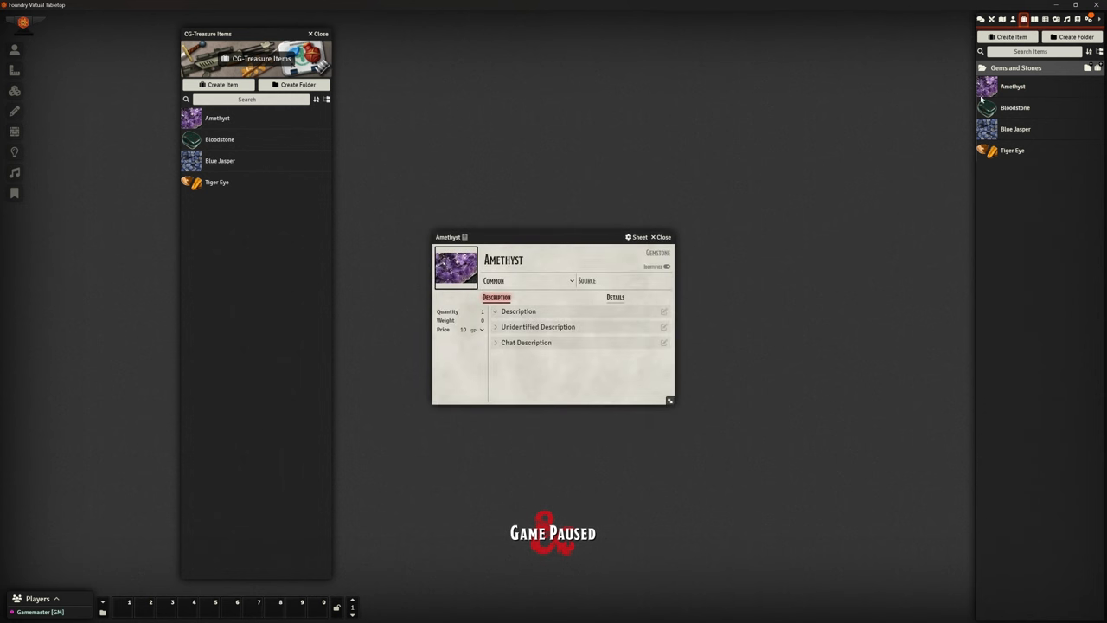
Step: View the Bloodstone and Blue Jasper gemstone details, then close the item sheet
{"action": "left_click", "coordinate": [1015, 107]}
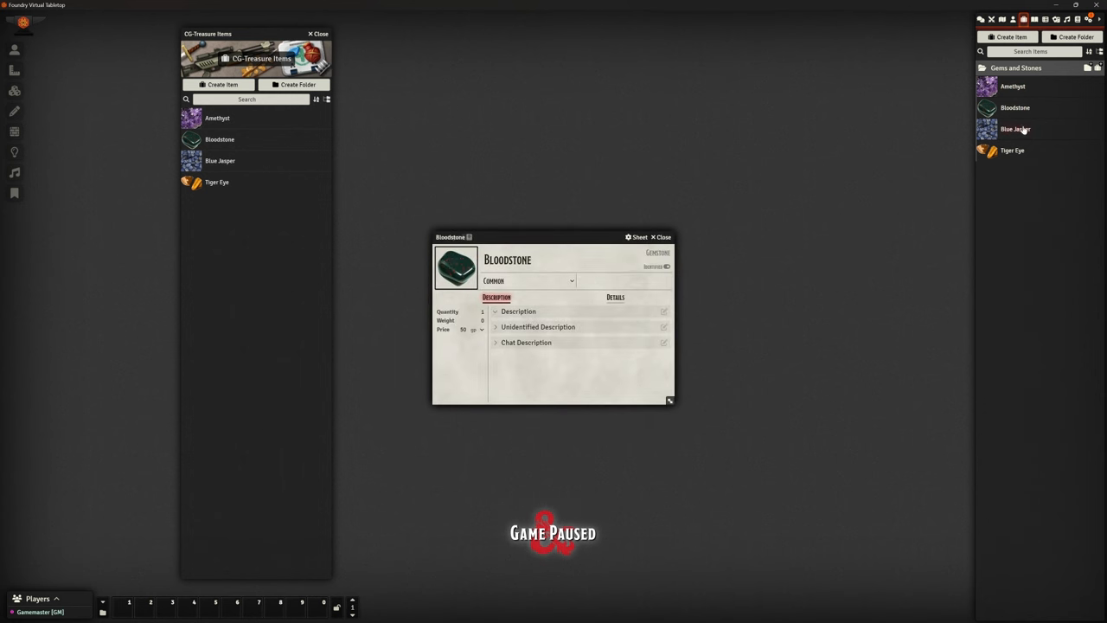
{"action": "left_click", "coordinate": [1016, 129]}
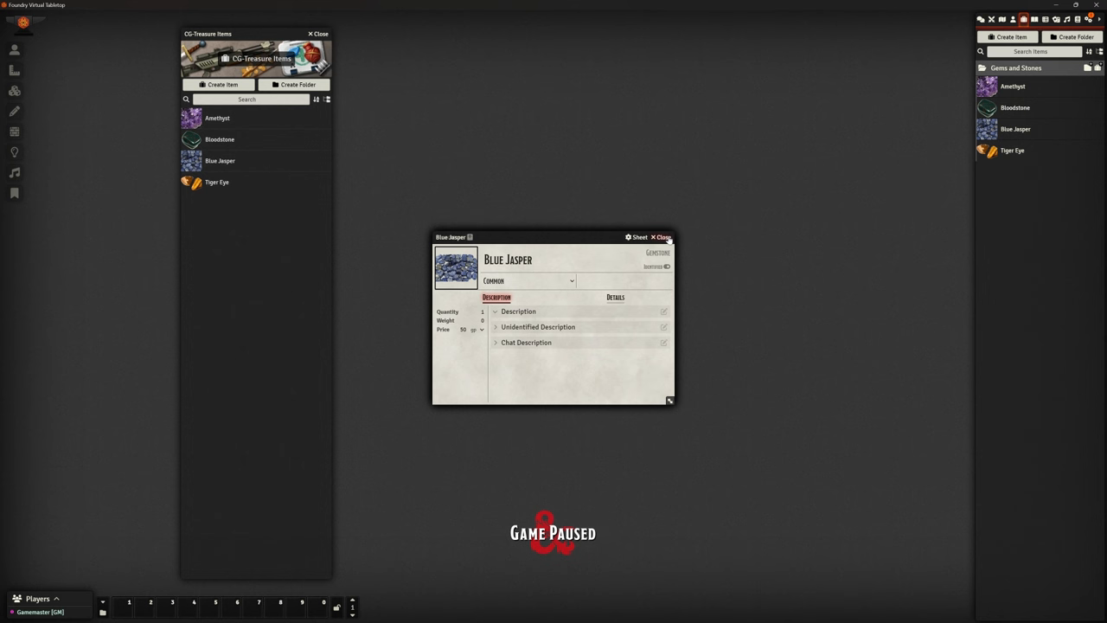
{"action": "left_click", "coordinate": [663, 237]}
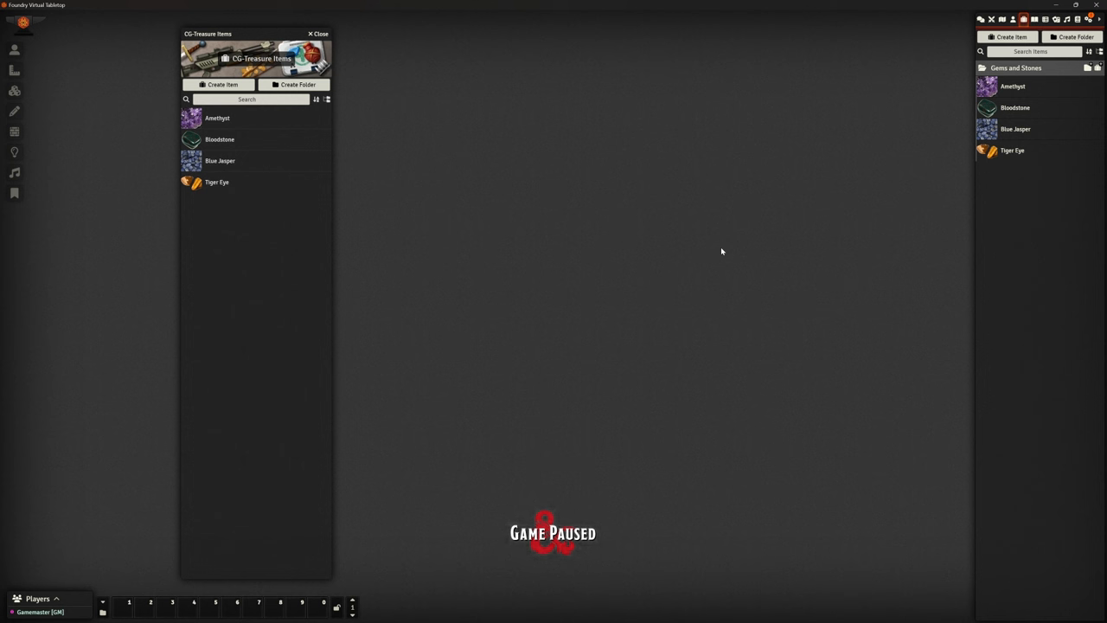
{"action": "mouse_move", "coordinate": [502, 213]}
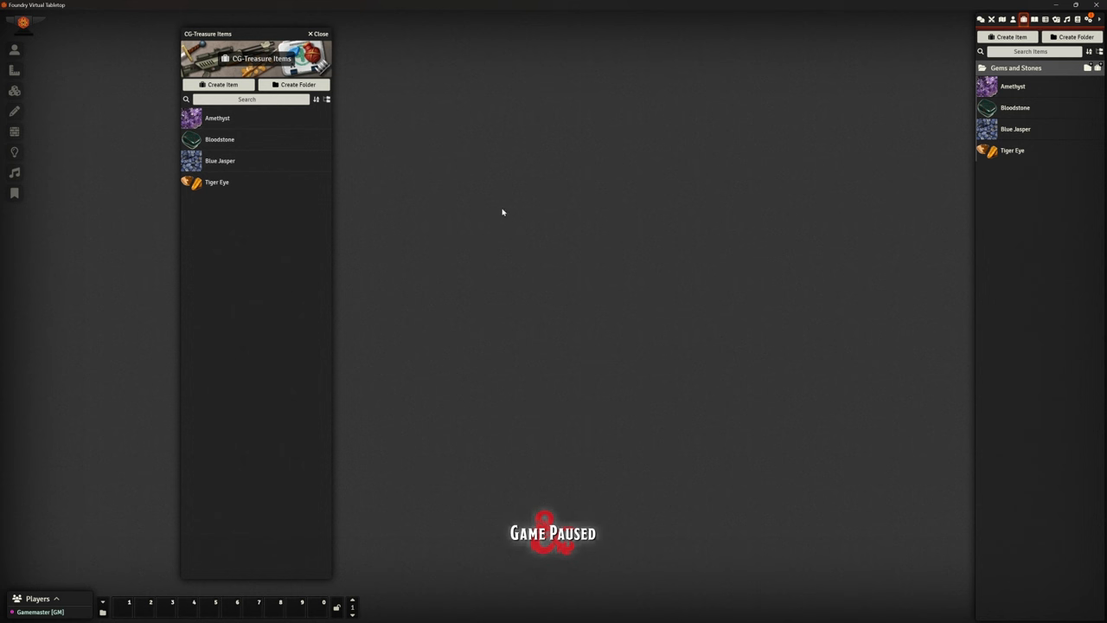
Step: Reopen the CG-Treasure Items compendium from the Compendium Packs list, then close it
{"action": "left_click", "coordinate": [318, 34]}
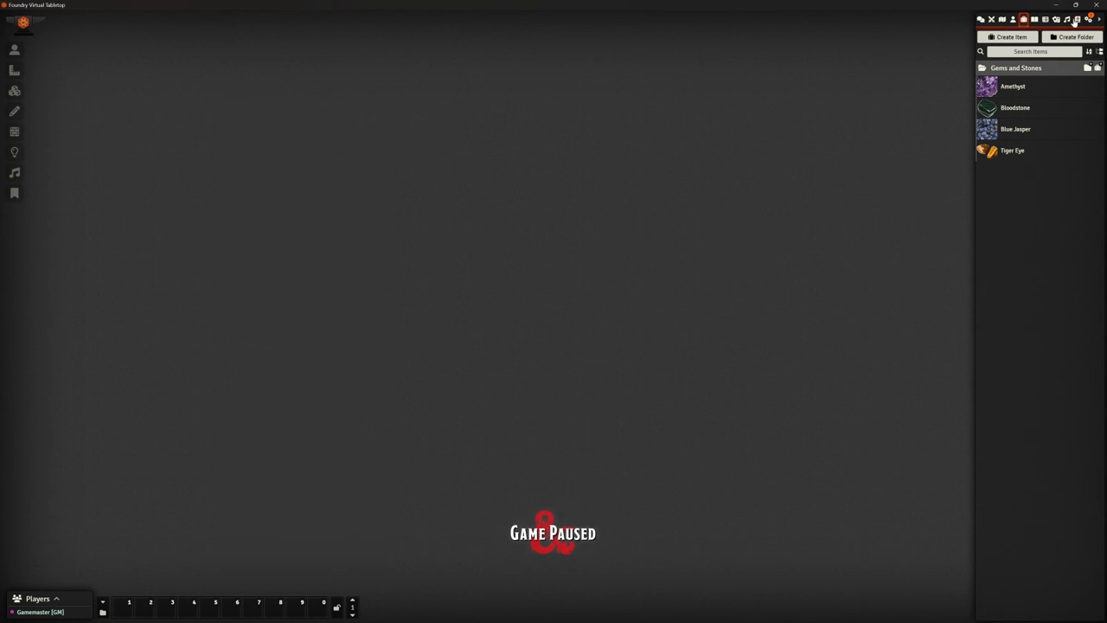
{"action": "left_click", "coordinate": [1077, 19]}
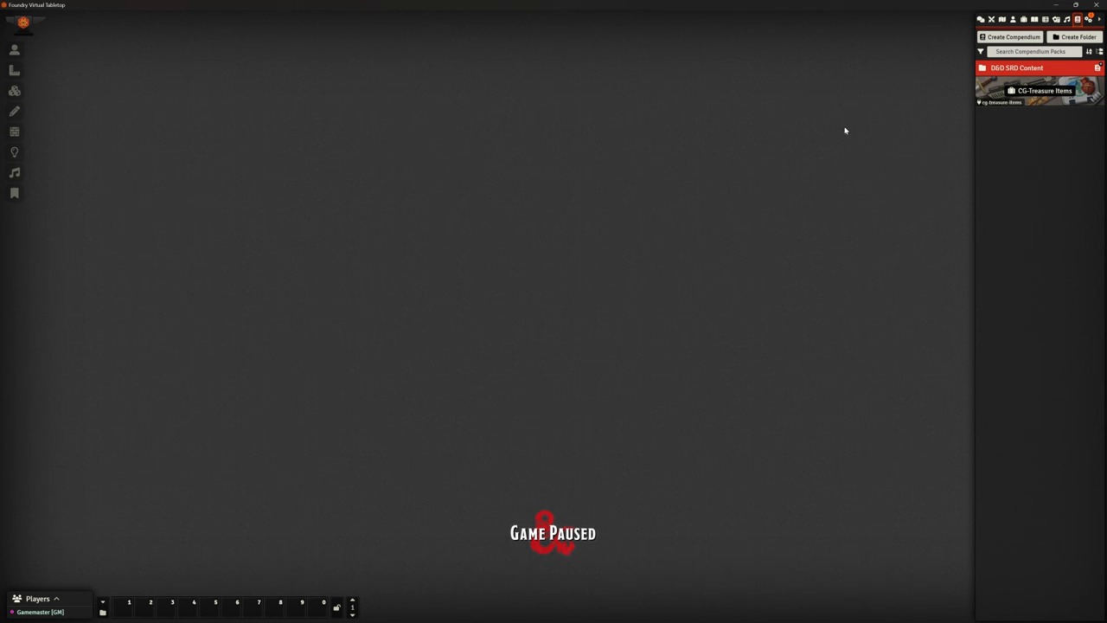
{"action": "mouse_move", "coordinate": [504, 142]}
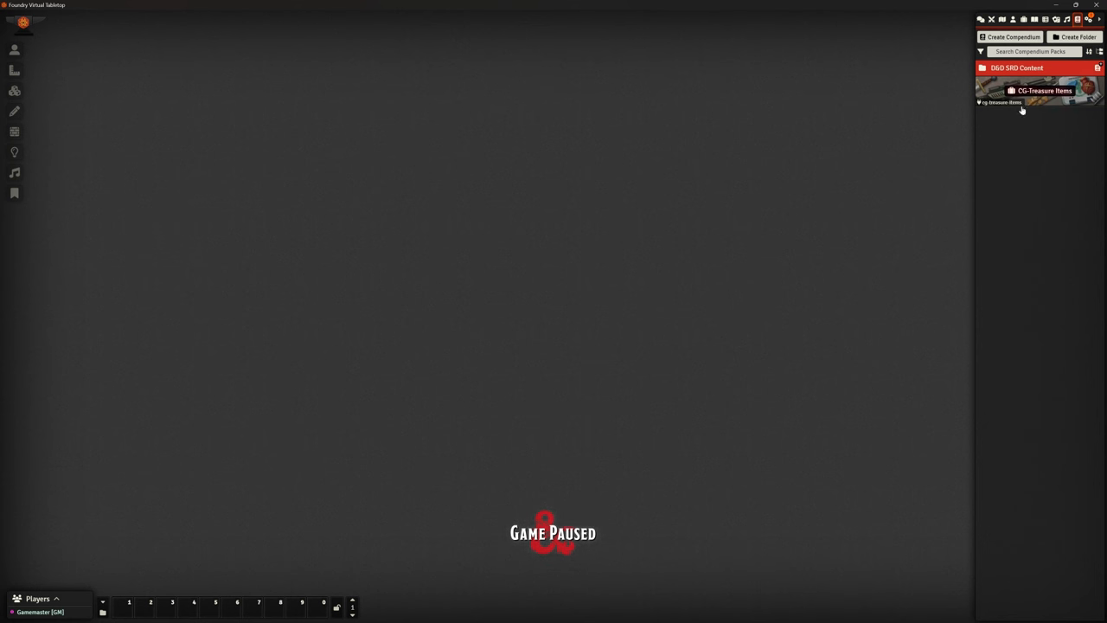
{"action": "left_click", "coordinate": [1045, 90]}
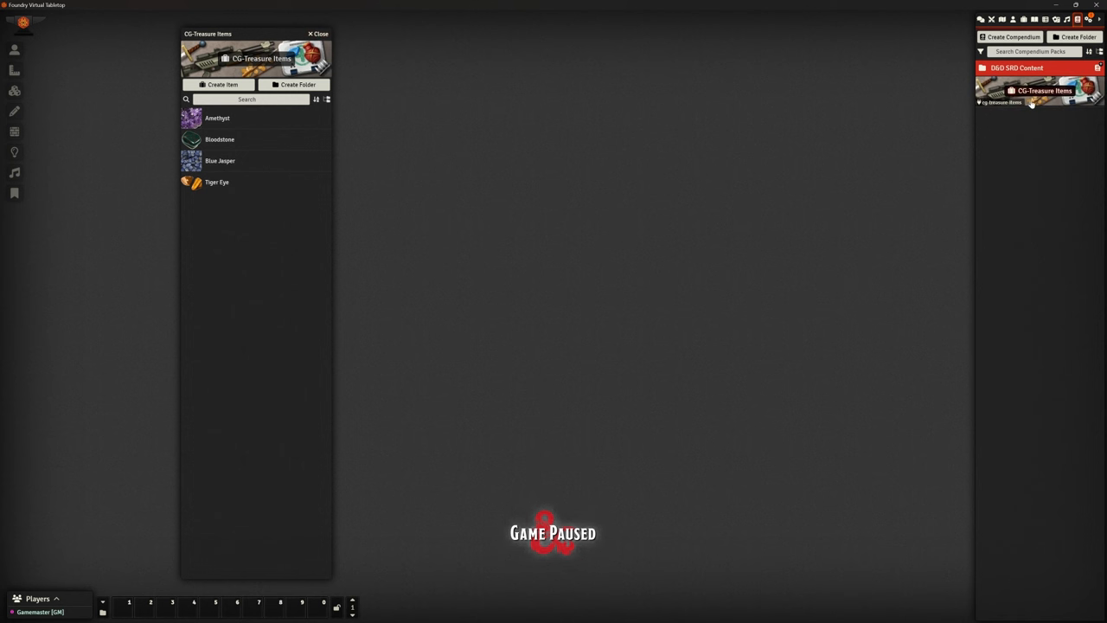
{"action": "left_click", "coordinate": [319, 34]}
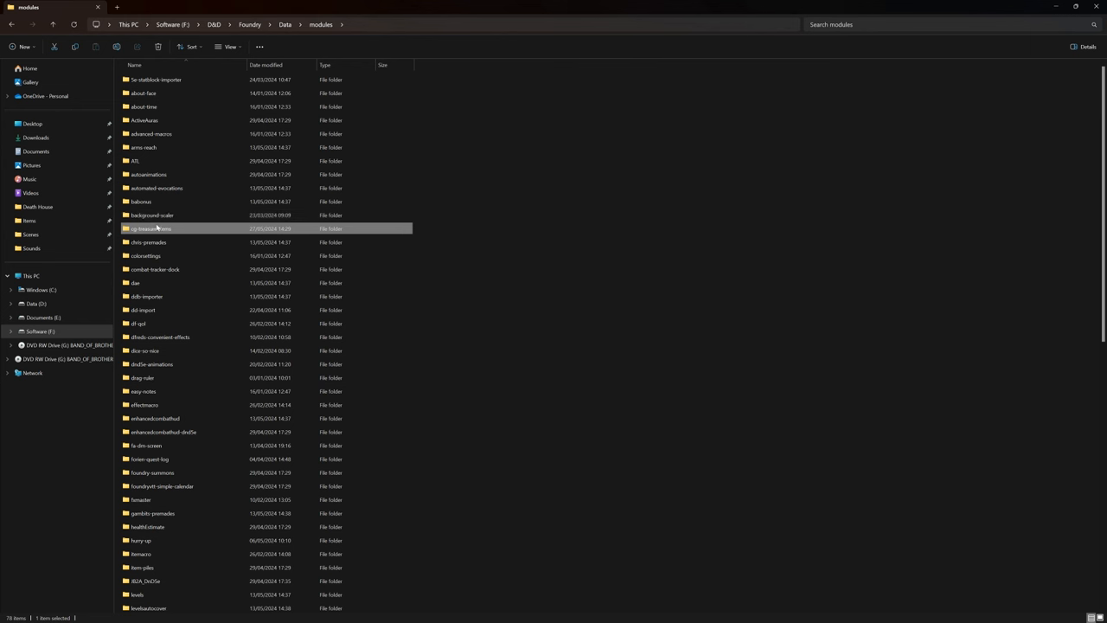
{"action": "mouse_move", "coordinate": [155, 229]}
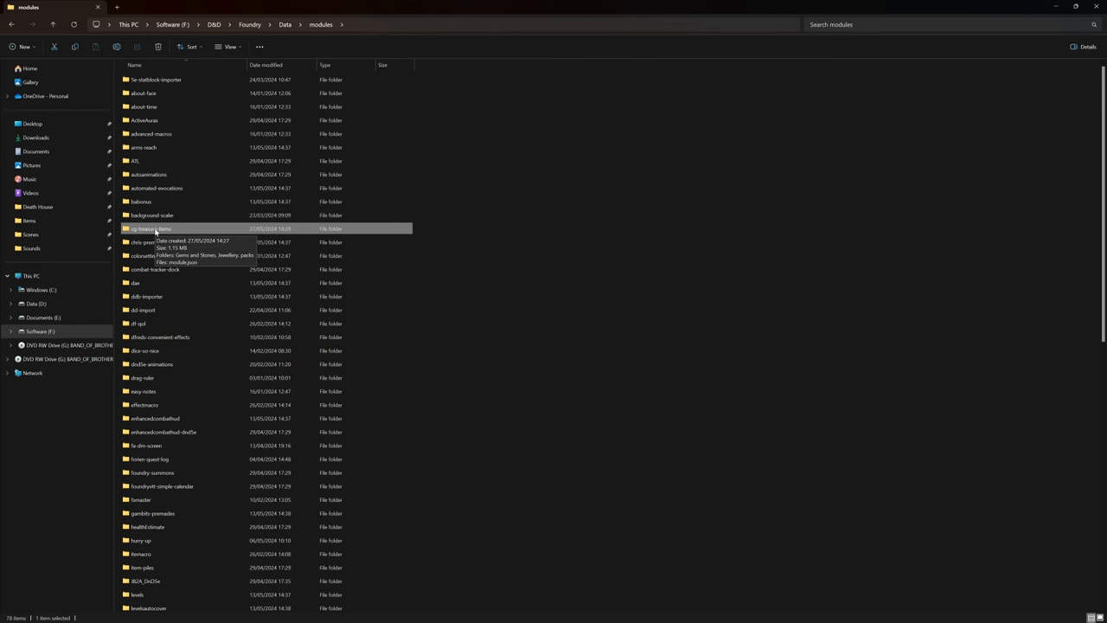
Step: Inspect the cg-treasure-items folder contents (module.json, Gems and Stones), then return to modules
{"action": "double_click", "coordinate": [151, 229]}
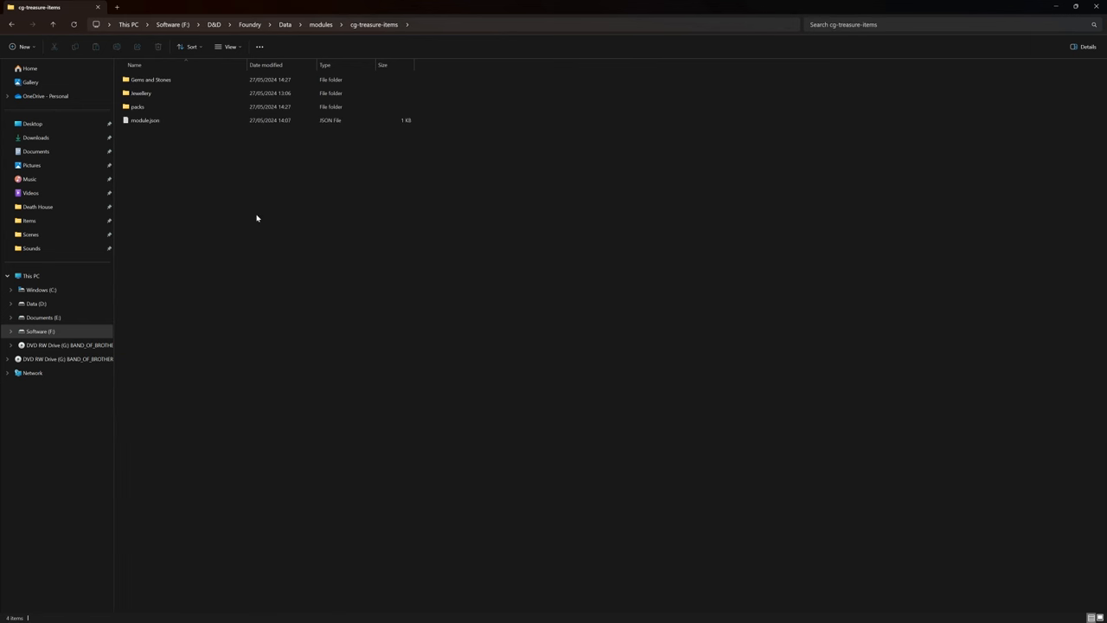
{"action": "left_click", "coordinate": [145, 121]}
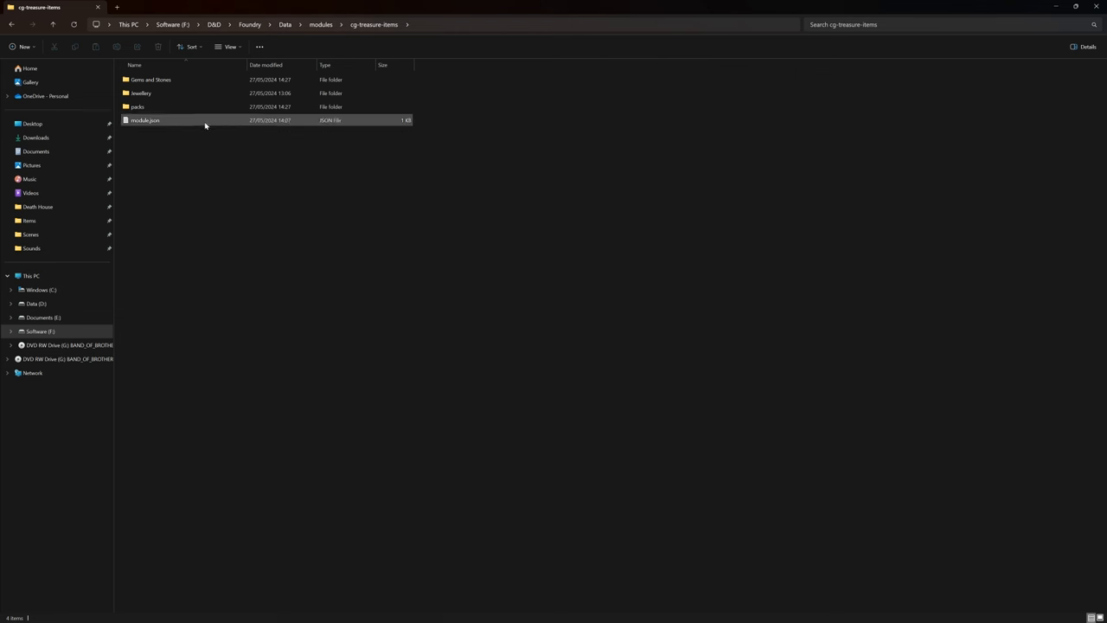
{"action": "left_click", "coordinate": [221, 161]}
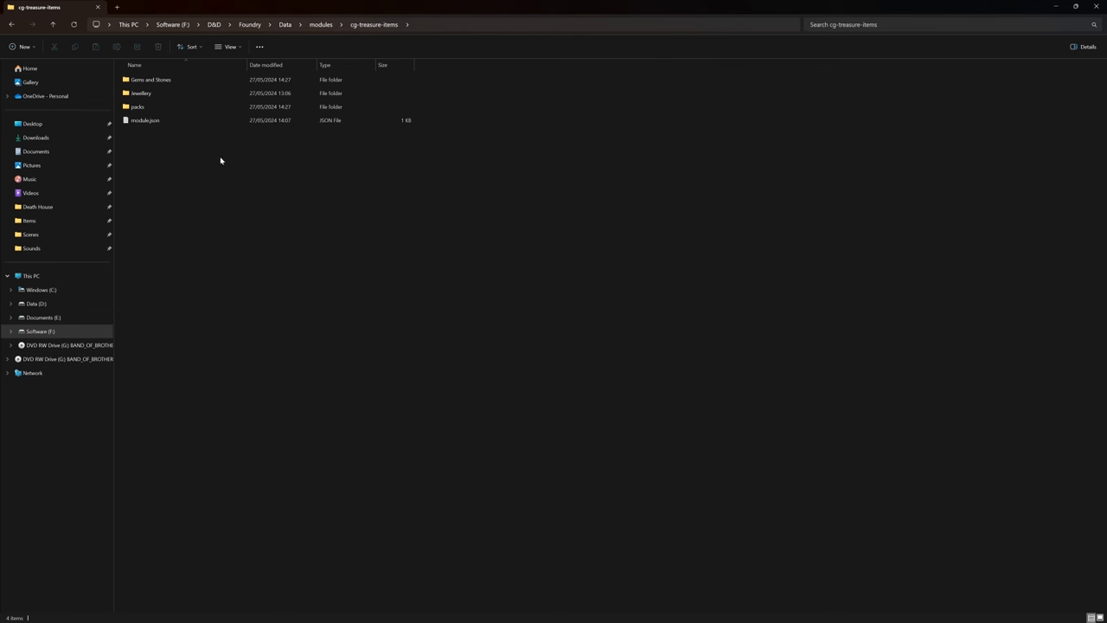
{"action": "mouse_move", "coordinate": [263, 182]}
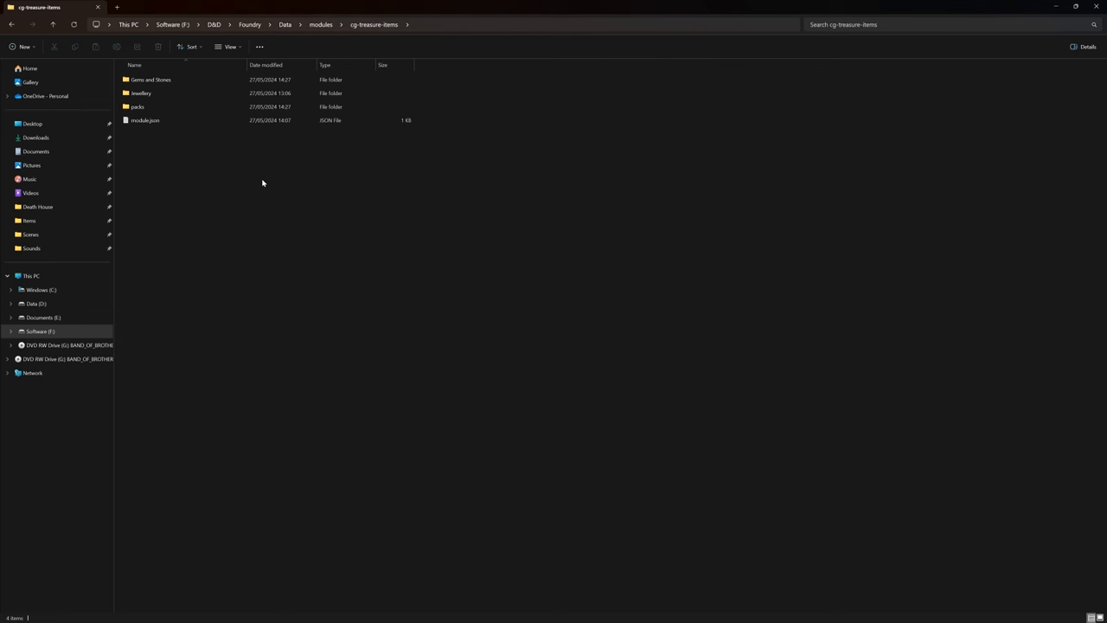
{"action": "left_click", "coordinate": [151, 79]}
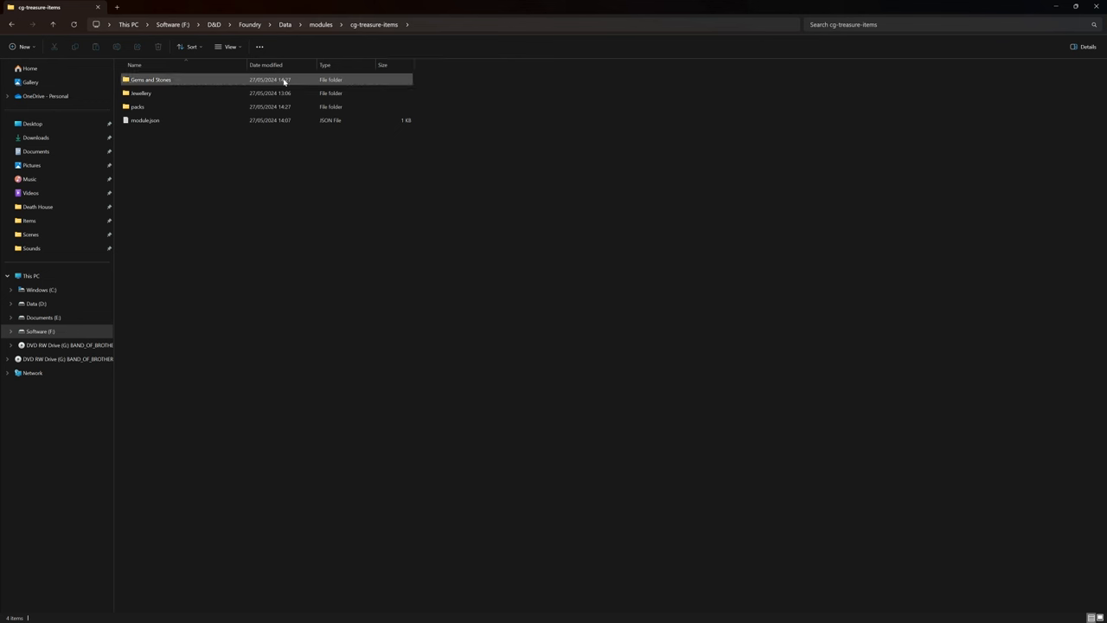
{"action": "left_click", "coordinate": [321, 24]}
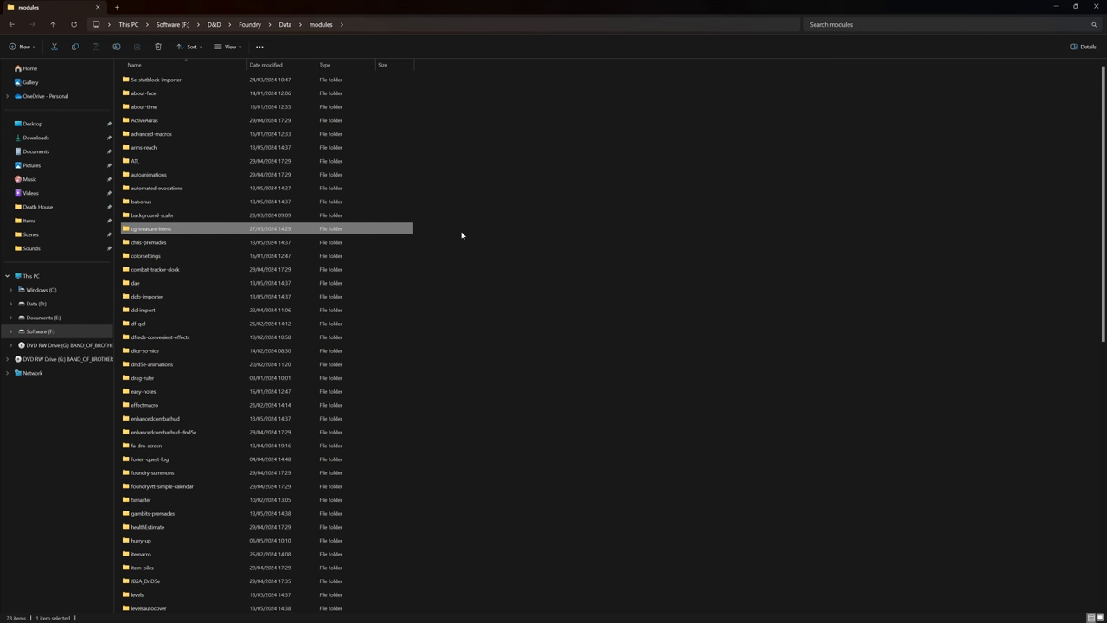
{"action": "mouse_move", "coordinate": [421, 152]}
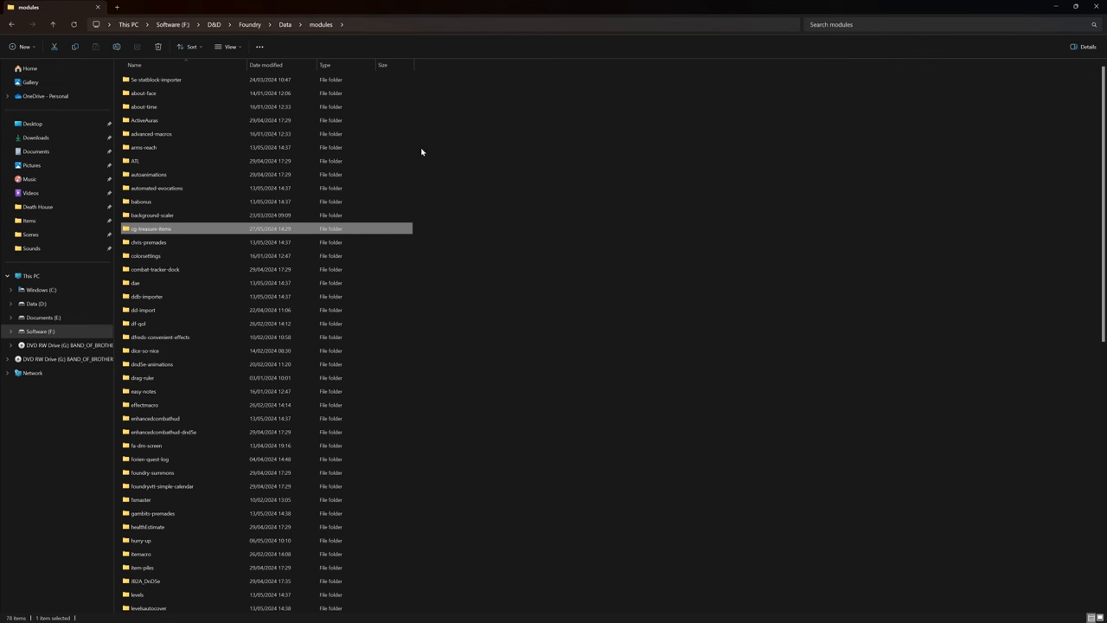
Step: Scroll the modules folder and select the cg-treasure-items folder
{"action": "left_click", "coordinate": [166, 612]}
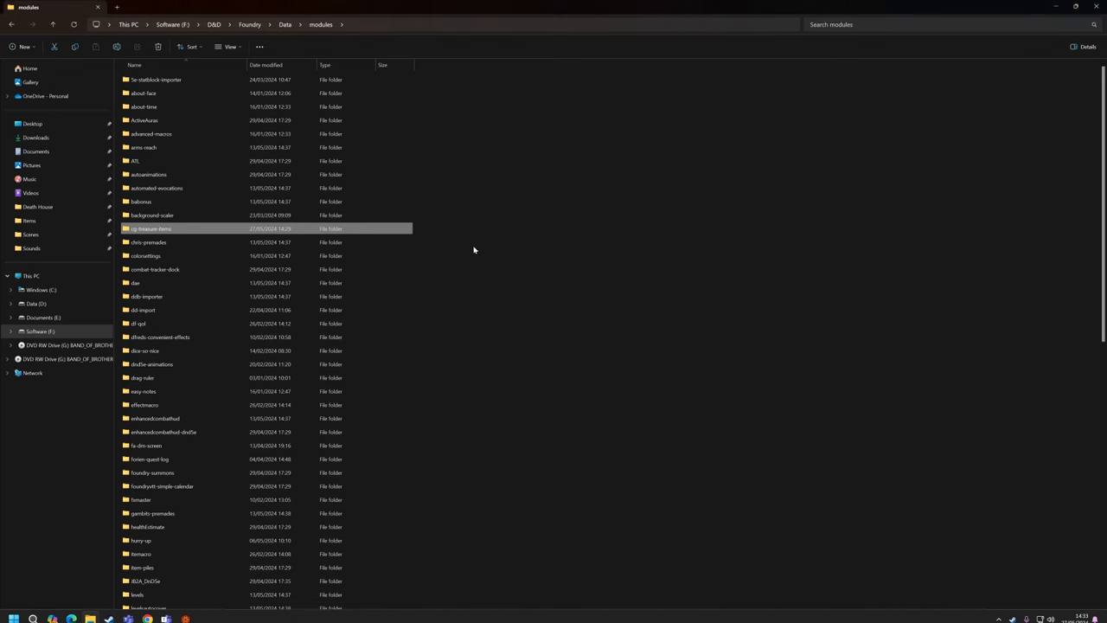
{"action": "scroll", "scroll_direction": "down", "scroll_amount": 3}
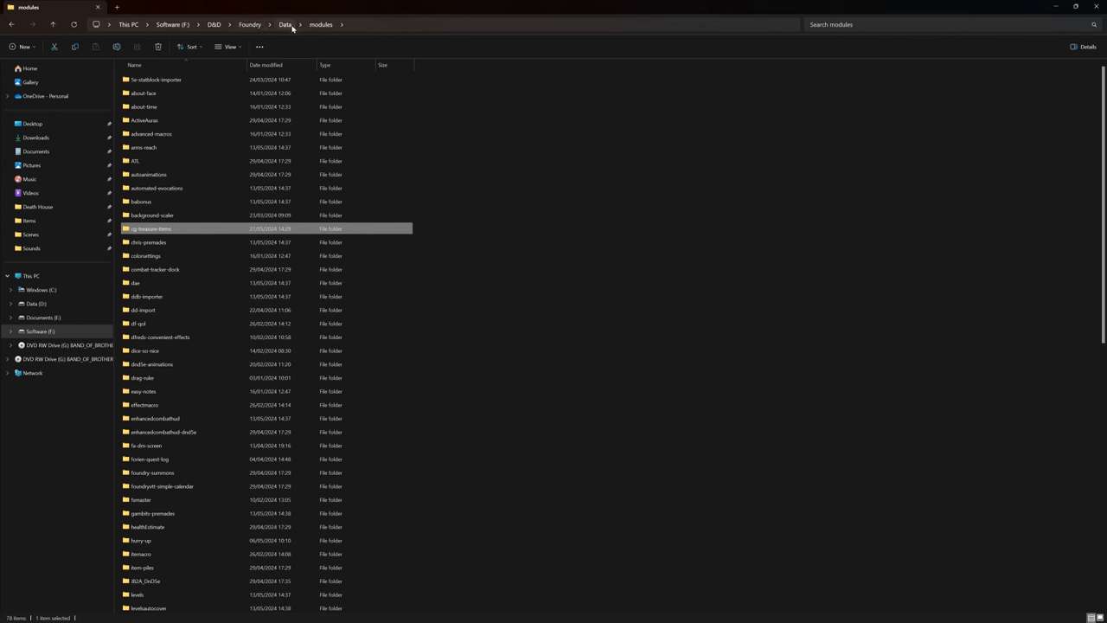
{"action": "left_click", "coordinate": [142, 92]}
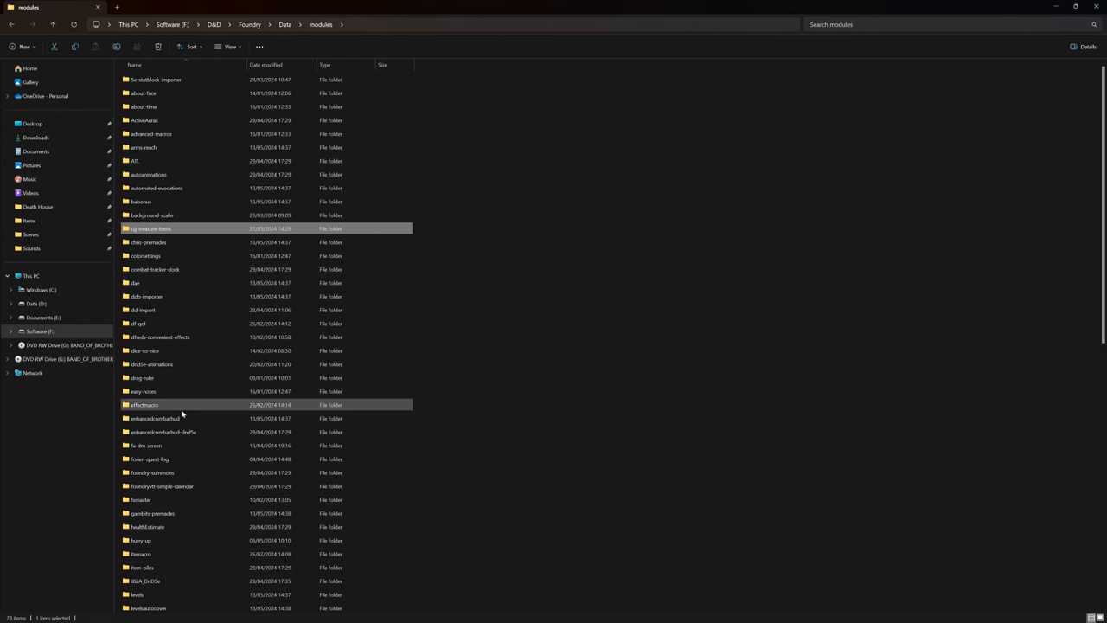
{"action": "left_click", "coordinate": [160, 336]}
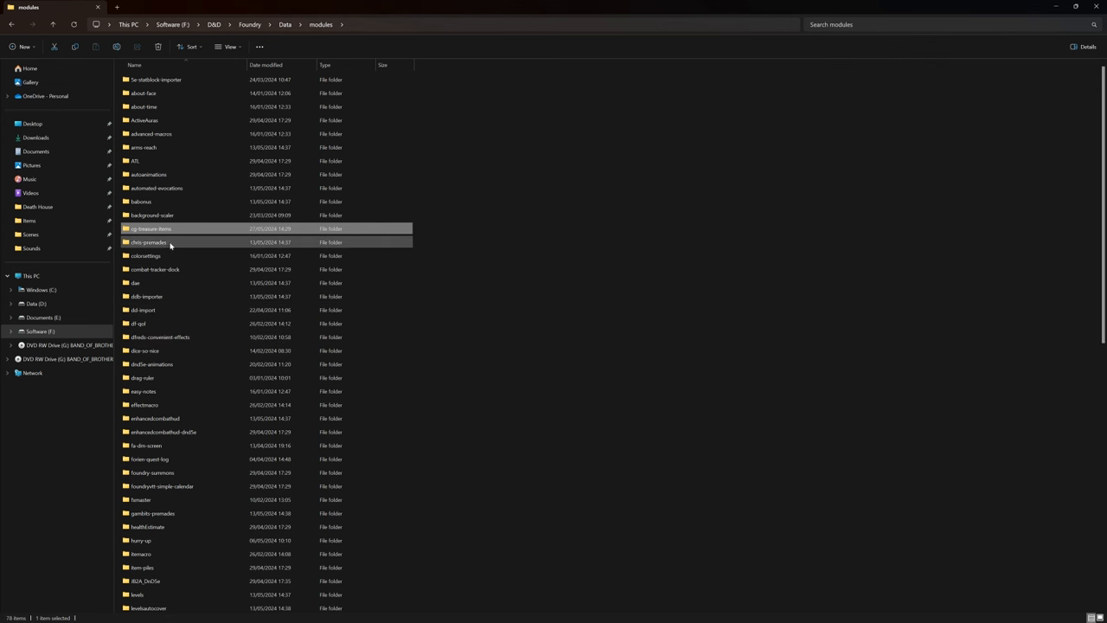
{"action": "mouse_move", "coordinate": [184, 228]}
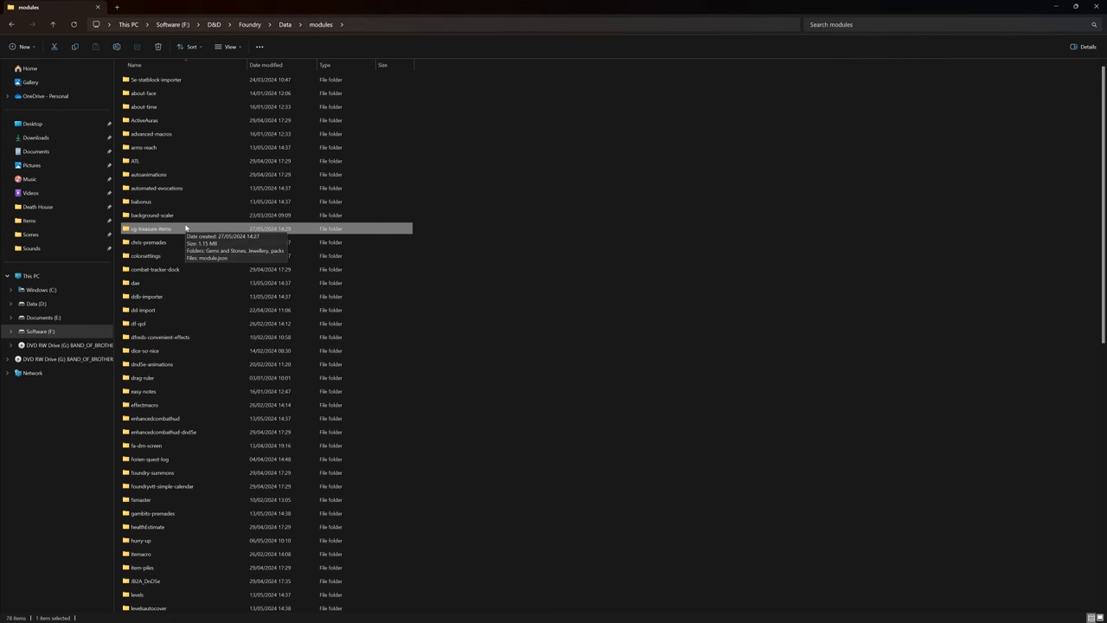
Step: Choose an option for the zip archive, then open the cg-treasure-items folder
{"action": "scroll", "scroll_direction": "down", "scroll_amount": 3}
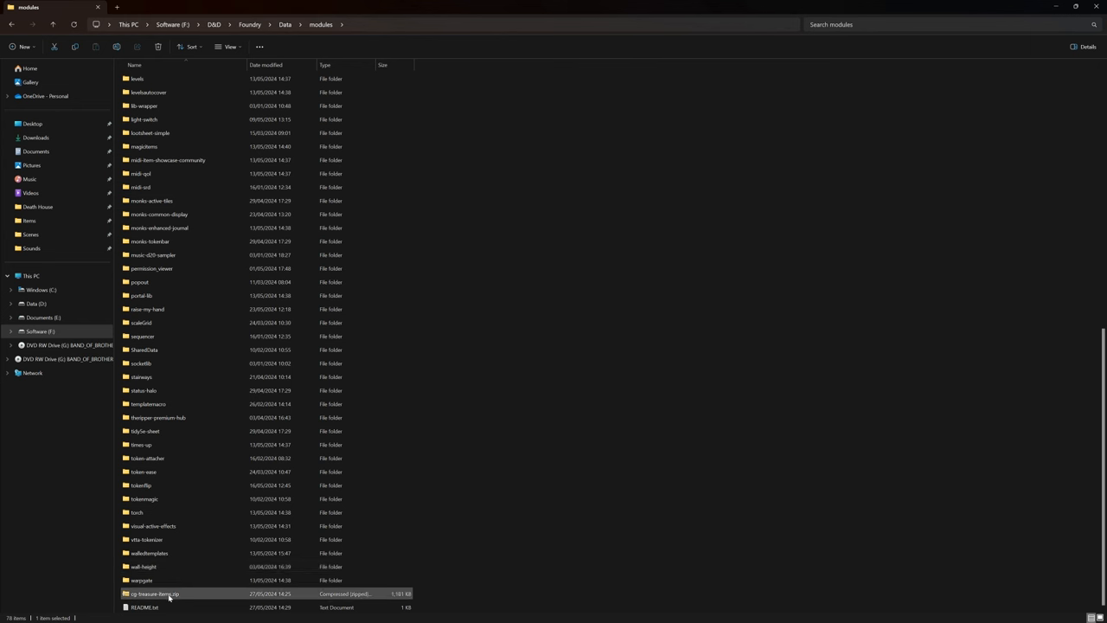
{"action": "right_click", "coordinate": [168, 593]}
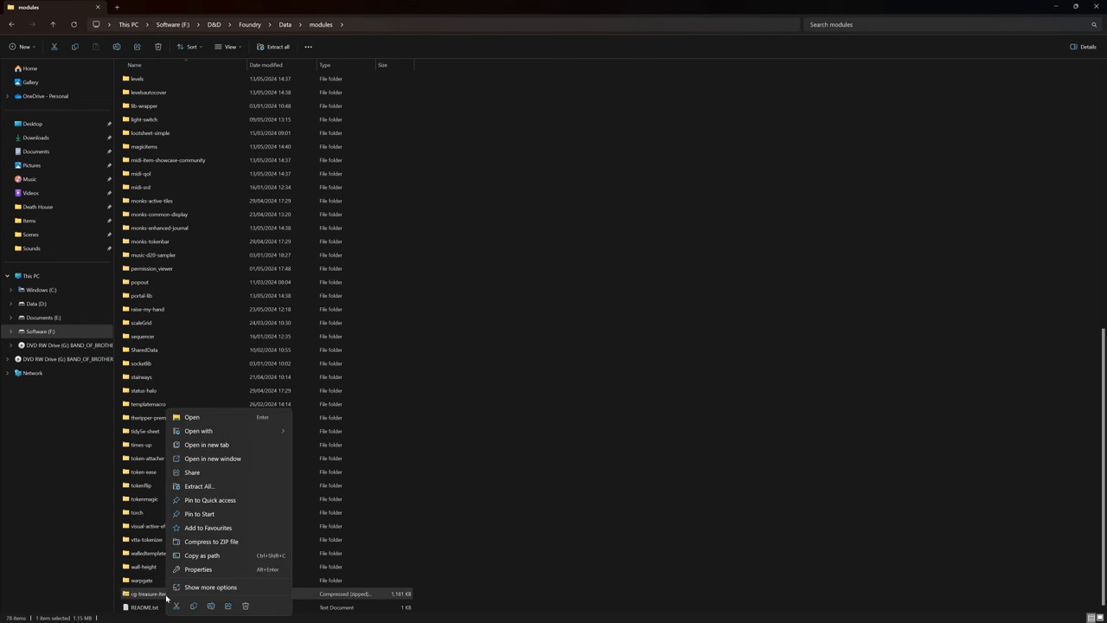
{"action": "left_click", "coordinate": [426, 344]}
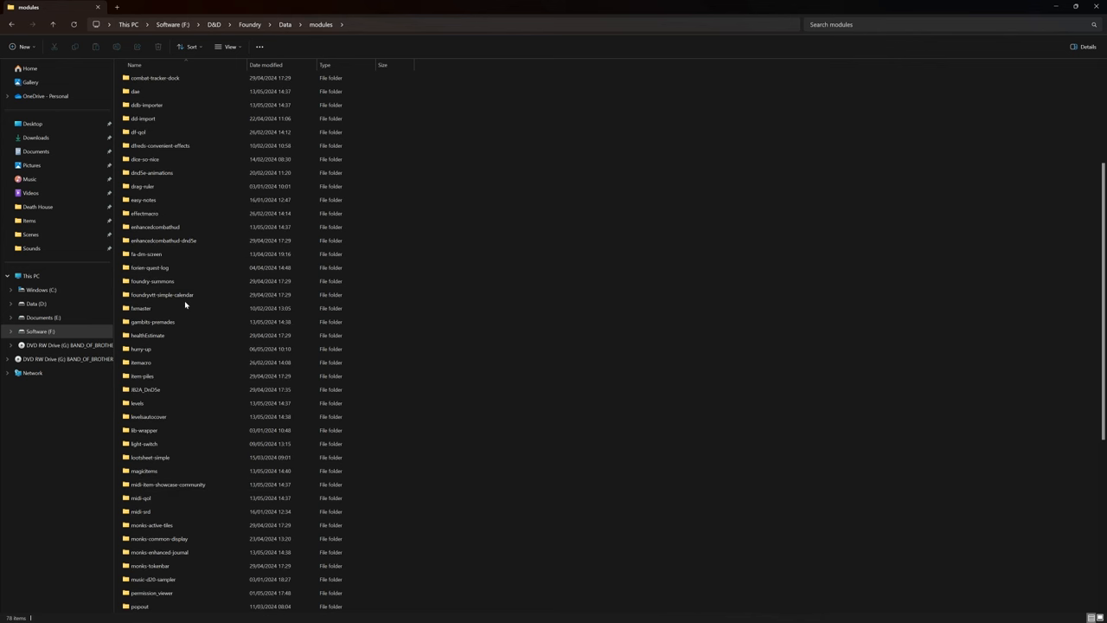
{"action": "scroll", "scroll_direction": "up", "scroll_amount": 3}
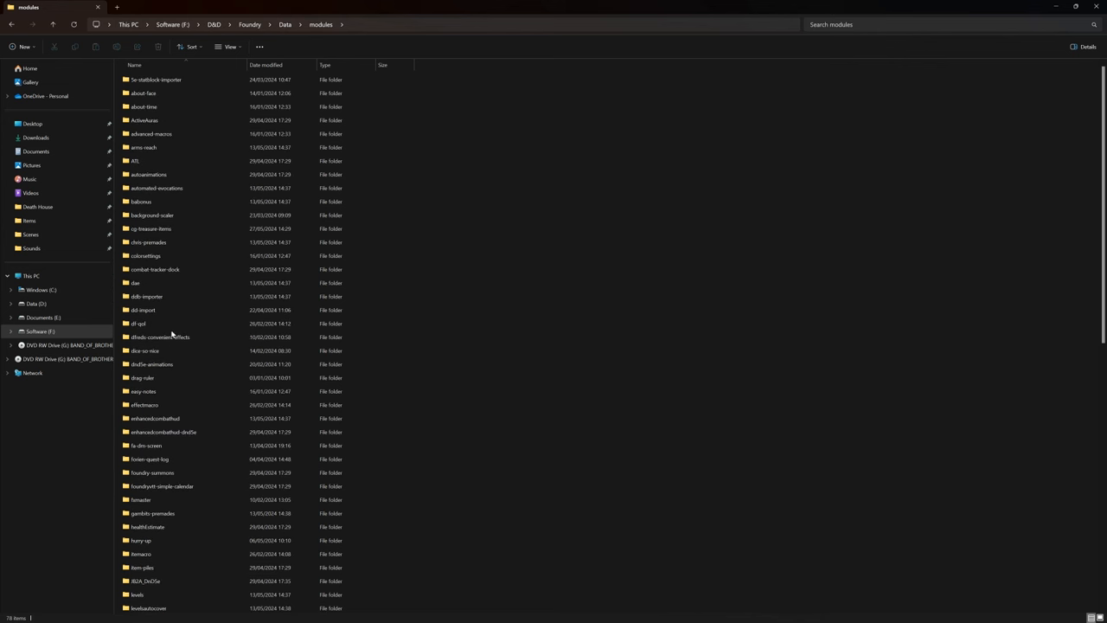
{"action": "left_click", "coordinate": [150, 228]}
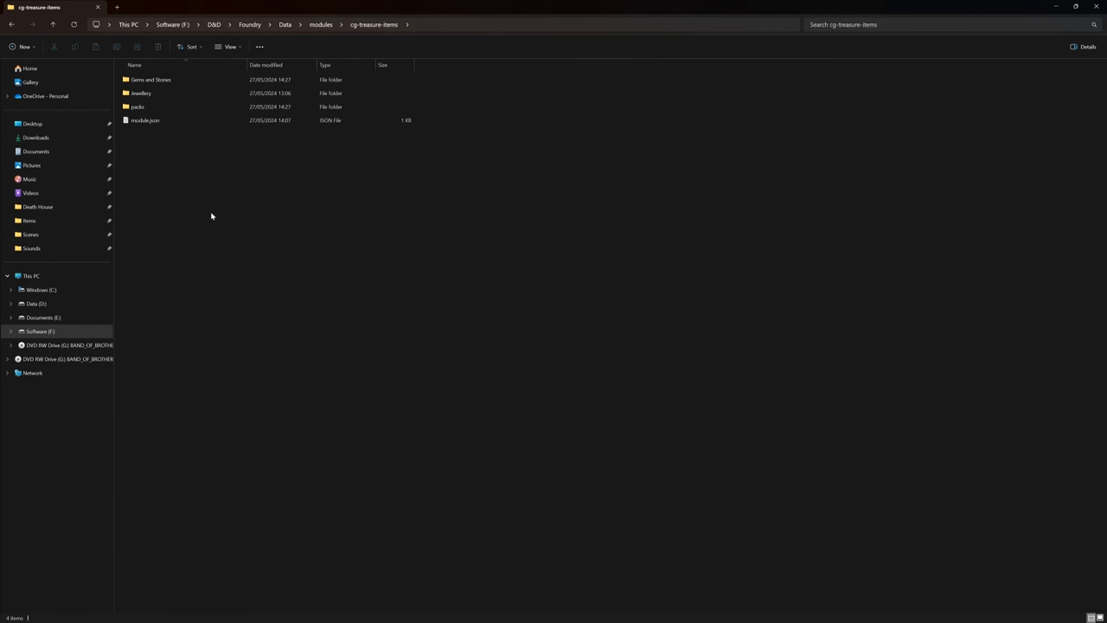
{"action": "mouse_move", "coordinate": [235, 220]}
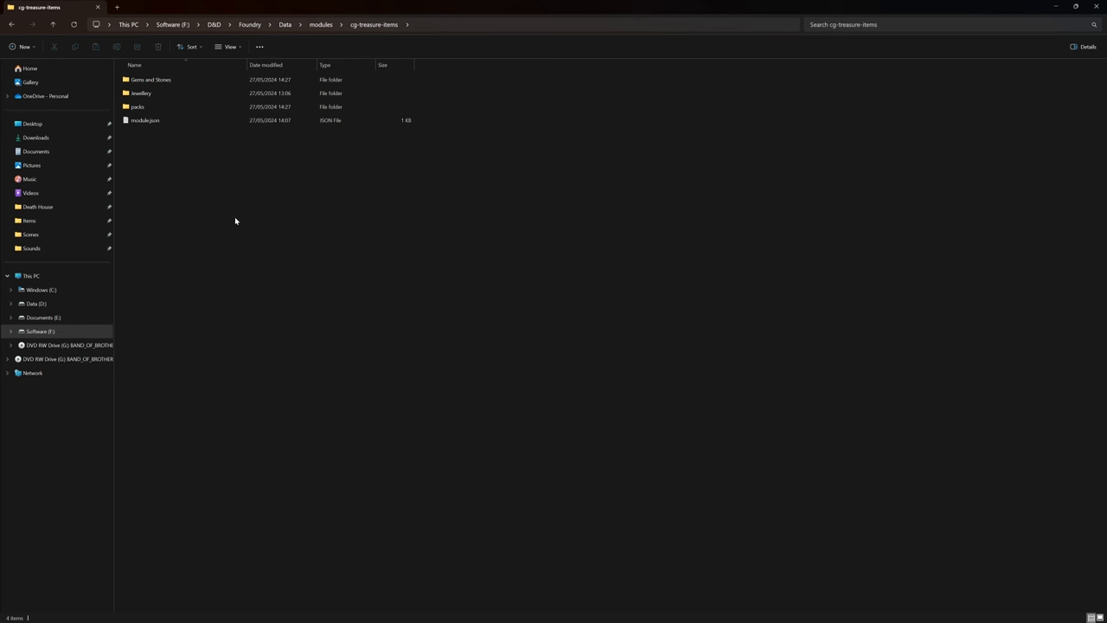
{"action": "mouse_move", "coordinate": [241, 225]}
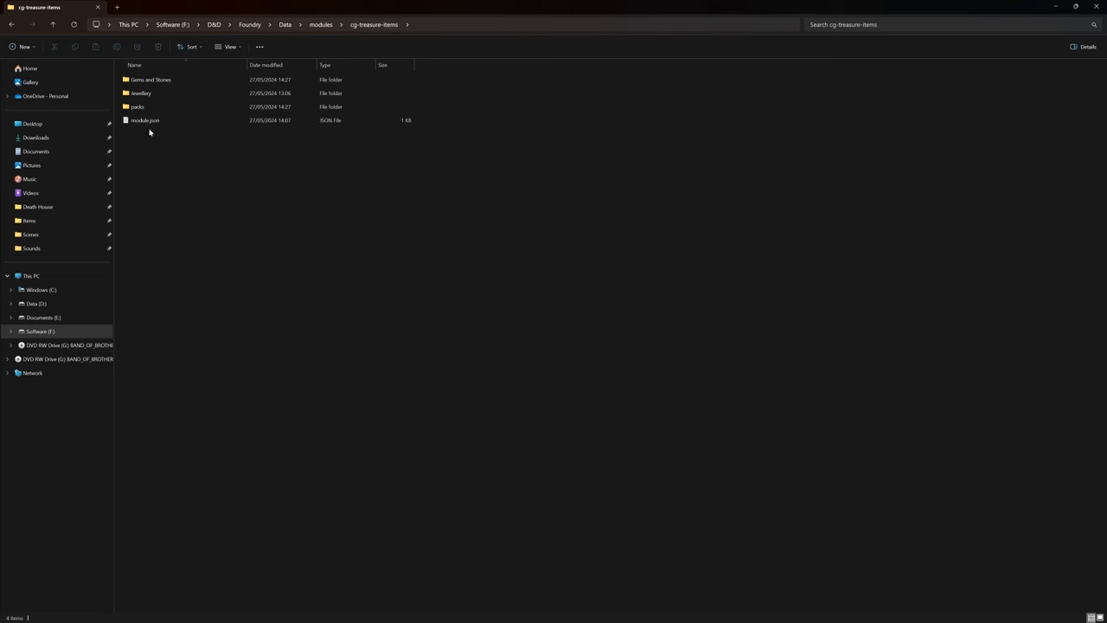
{"action": "mouse_move", "coordinate": [148, 114]}
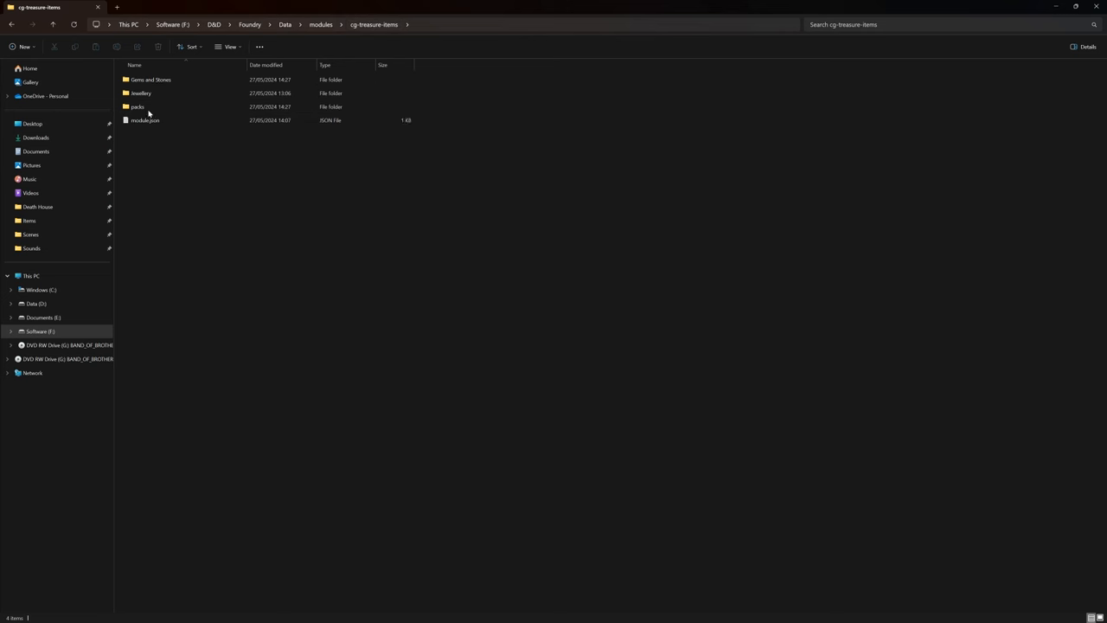
{"action": "mouse_move", "coordinate": [154, 183]}
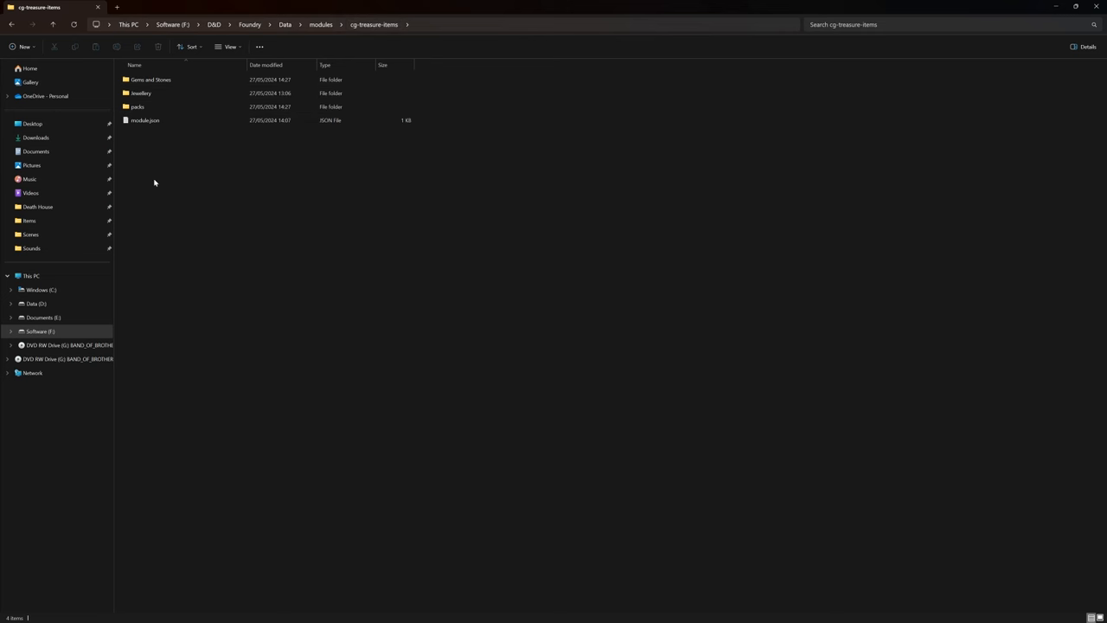
{"action": "mouse_move", "coordinate": [178, 186]}
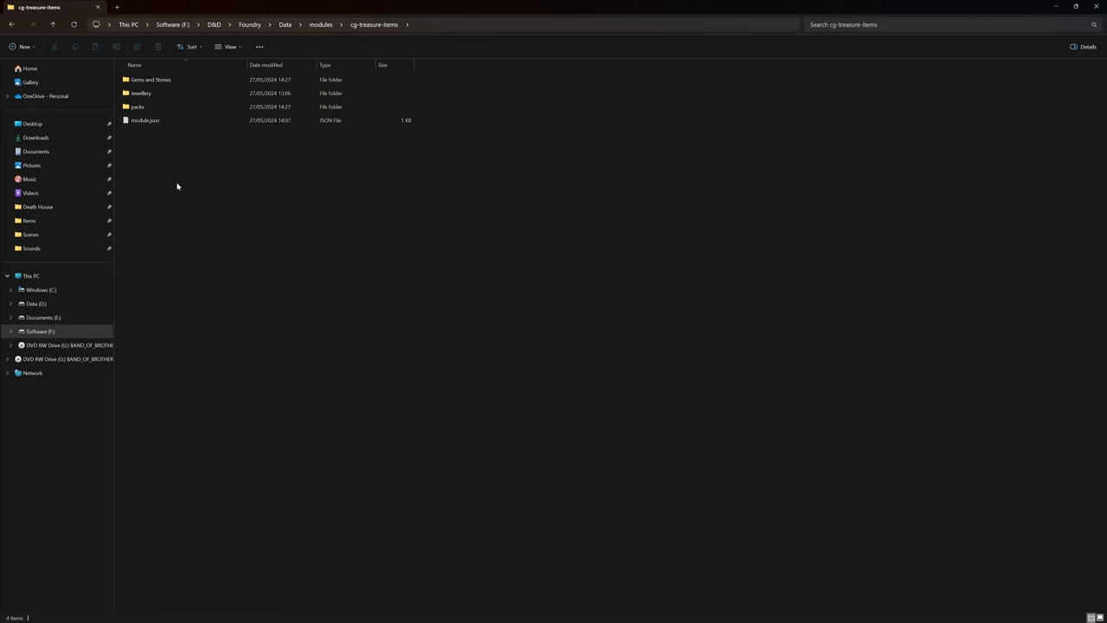
{"action": "mouse_move", "coordinate": [516, 229]}
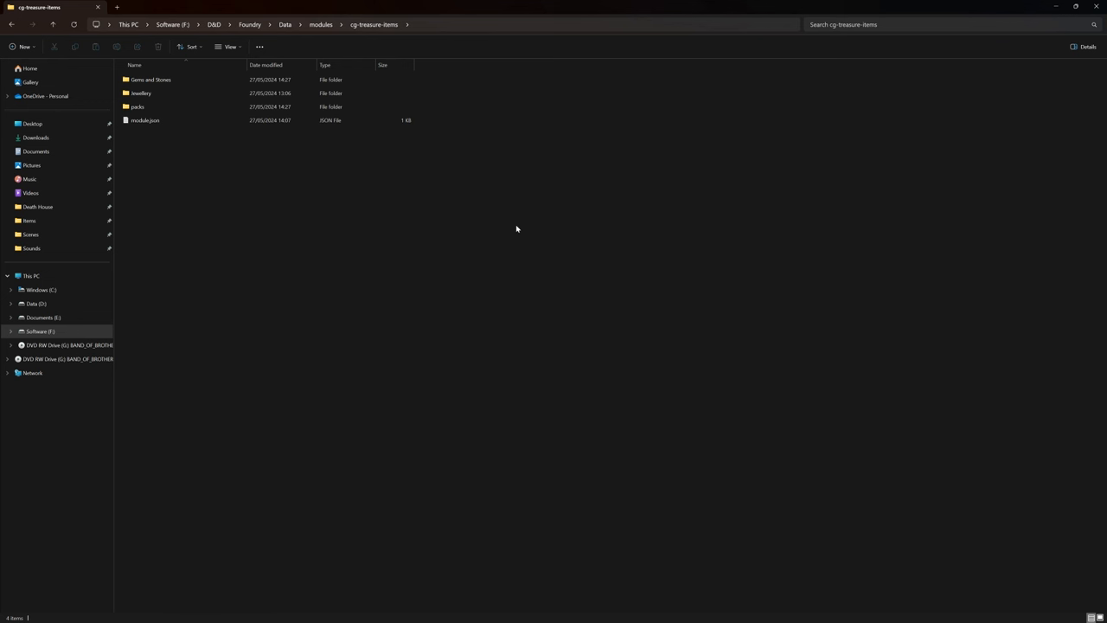
{"action": "mouse_move", "coordinate": [322, 257]}
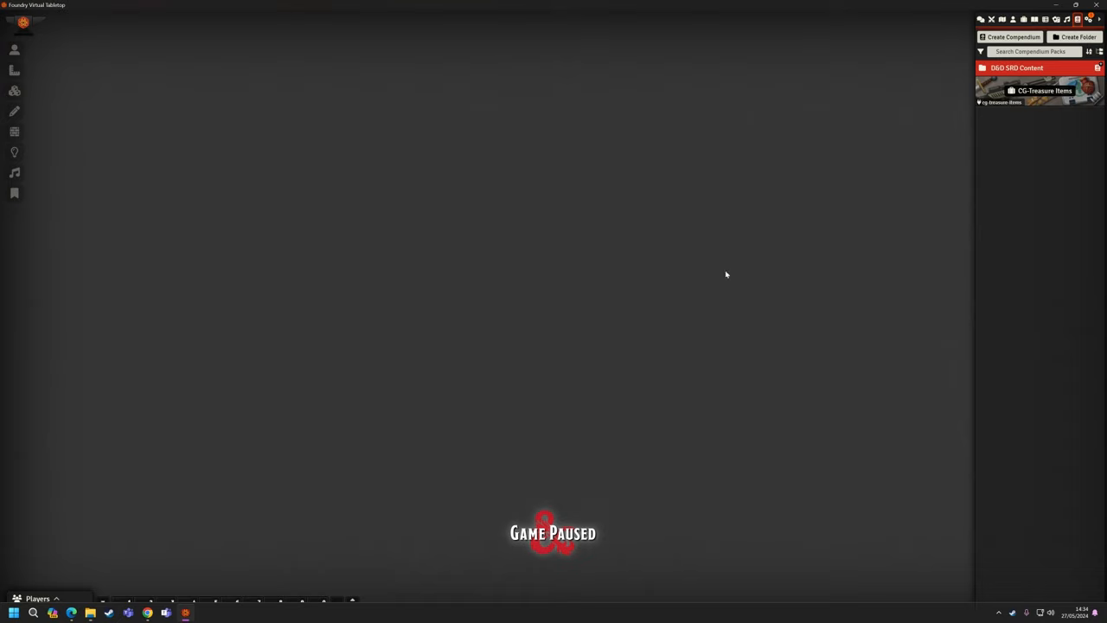
Step: Return to setup from Settings and enable the CG-Treasure Items module
{"action": "left_click", "coordinate": [1089, 19]}
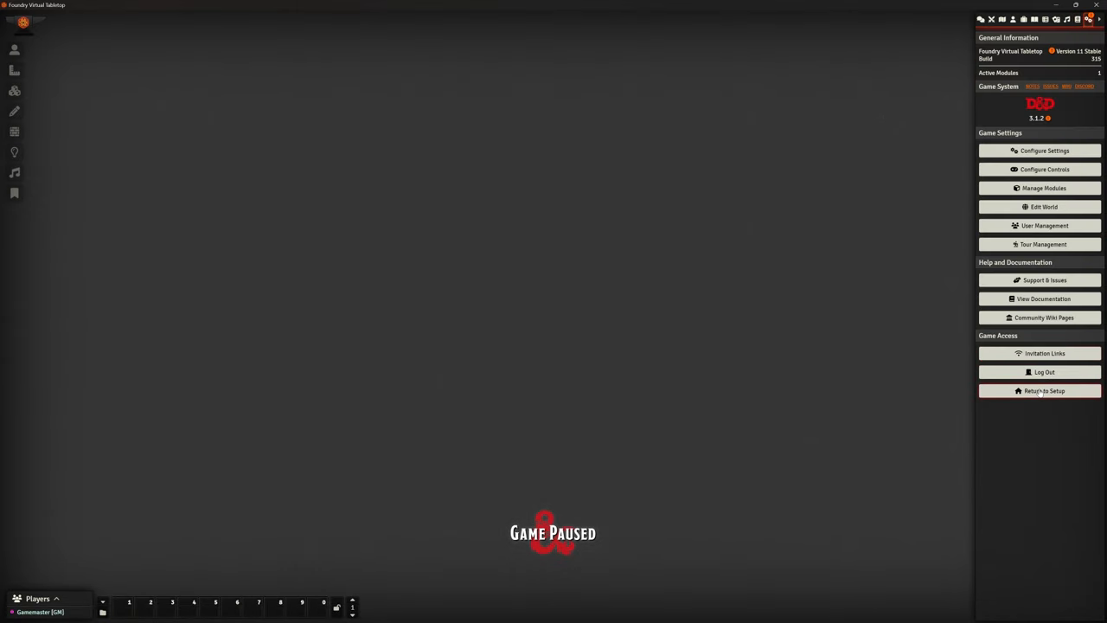
{"action": "left_click", "coordinate": [1044, 390]}
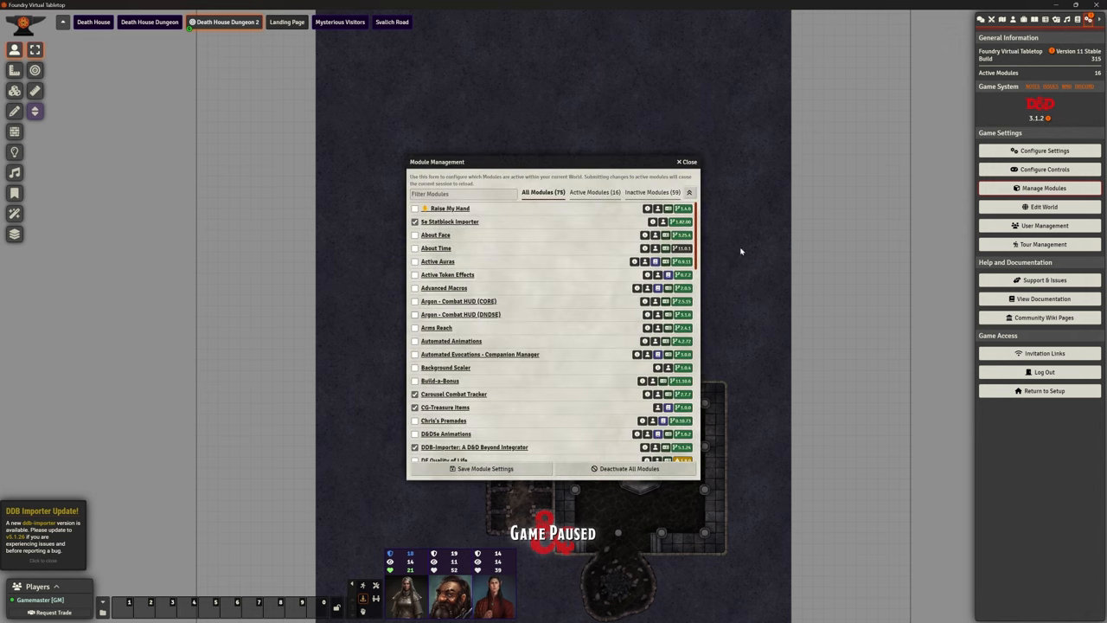
{"action": "left_click", "coordinate": [415, 408]}
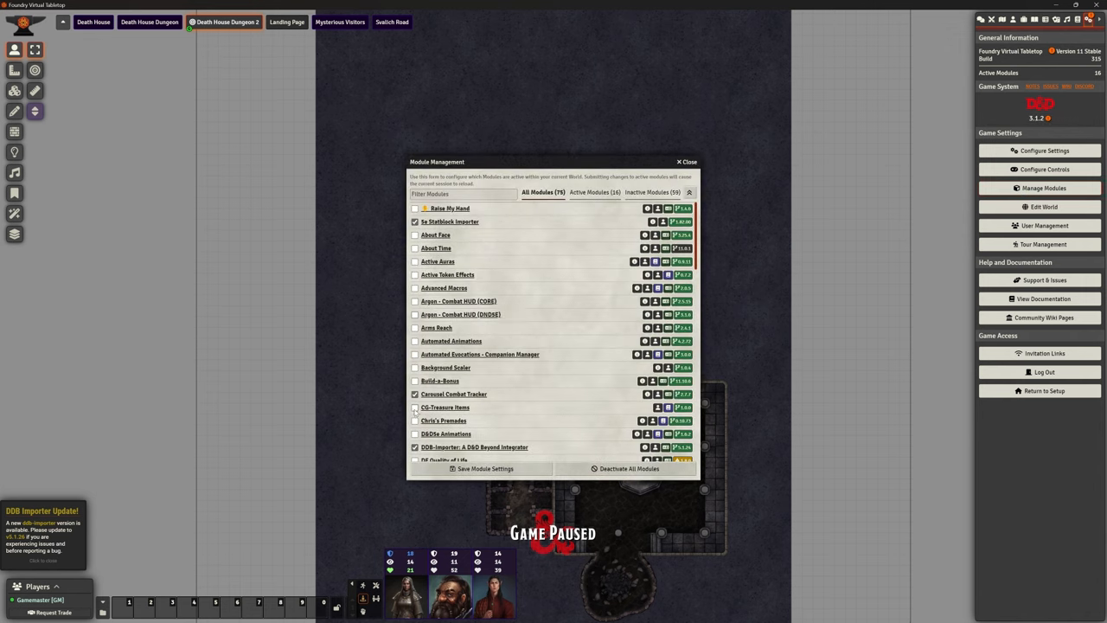
{"action": "left_click", "coordinate": [415, 408]}
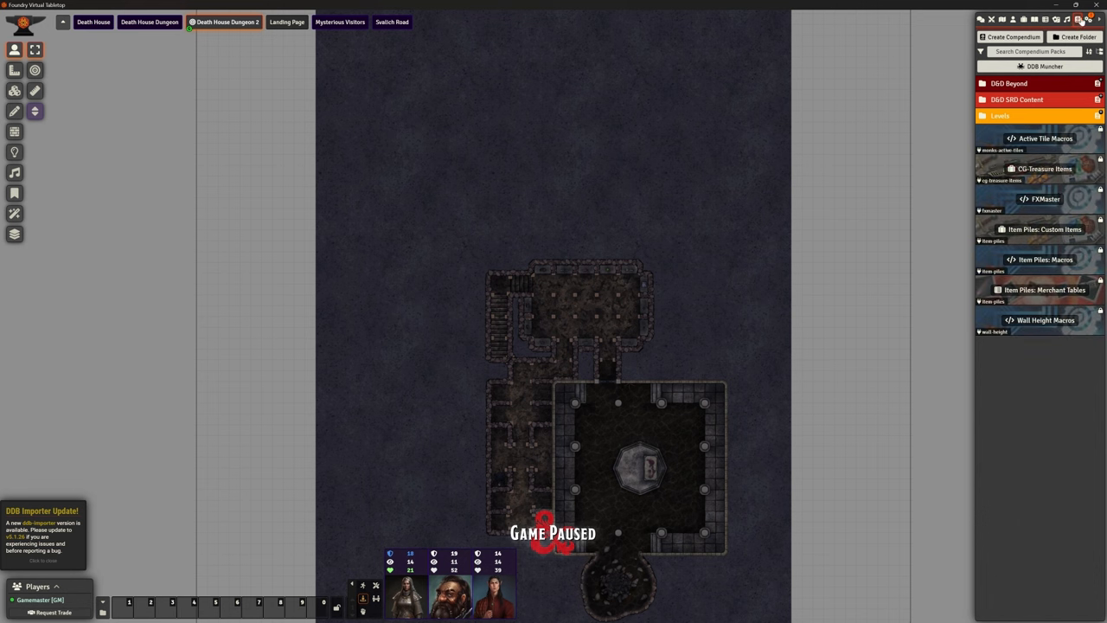
Step: Drag Bloodstone from the CG-Treasure Items compendium into the dungeon's upper room
{"action": "left_click", "coordinate": [1044, 167]}
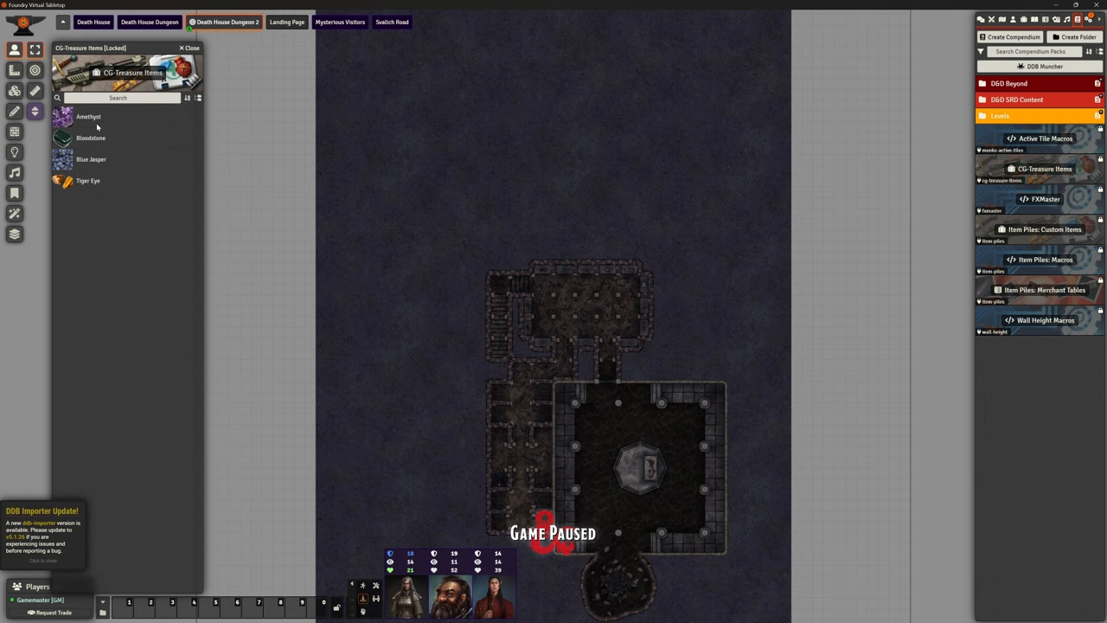
{"action": "mouse_move", "coordinate": [110, 181]}
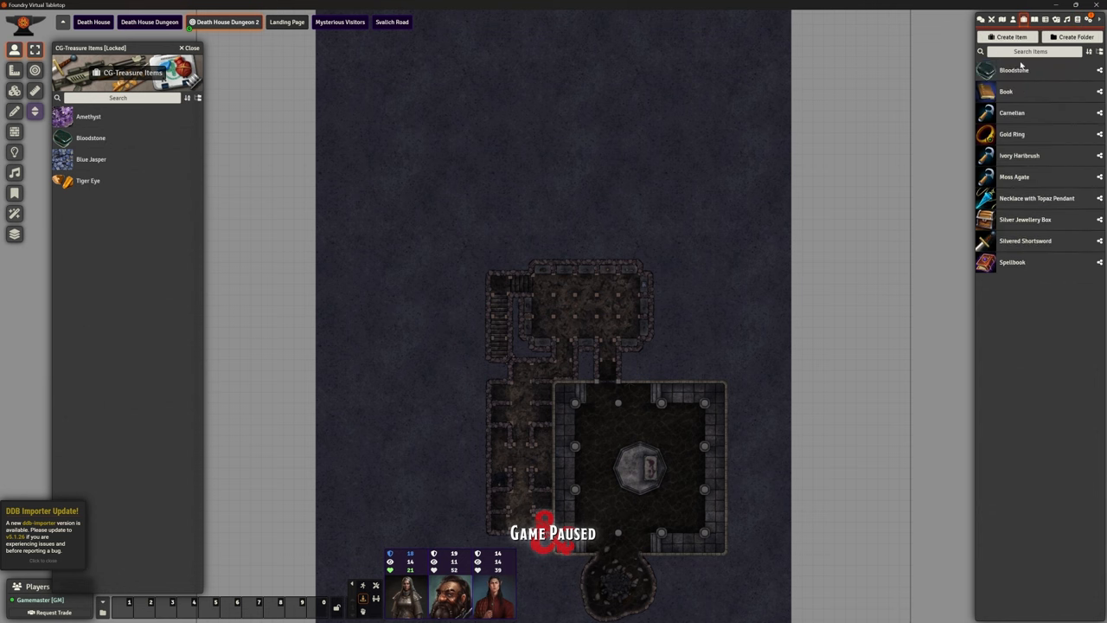
{"action": "mouse_move", "coordinate": [558, 323]}
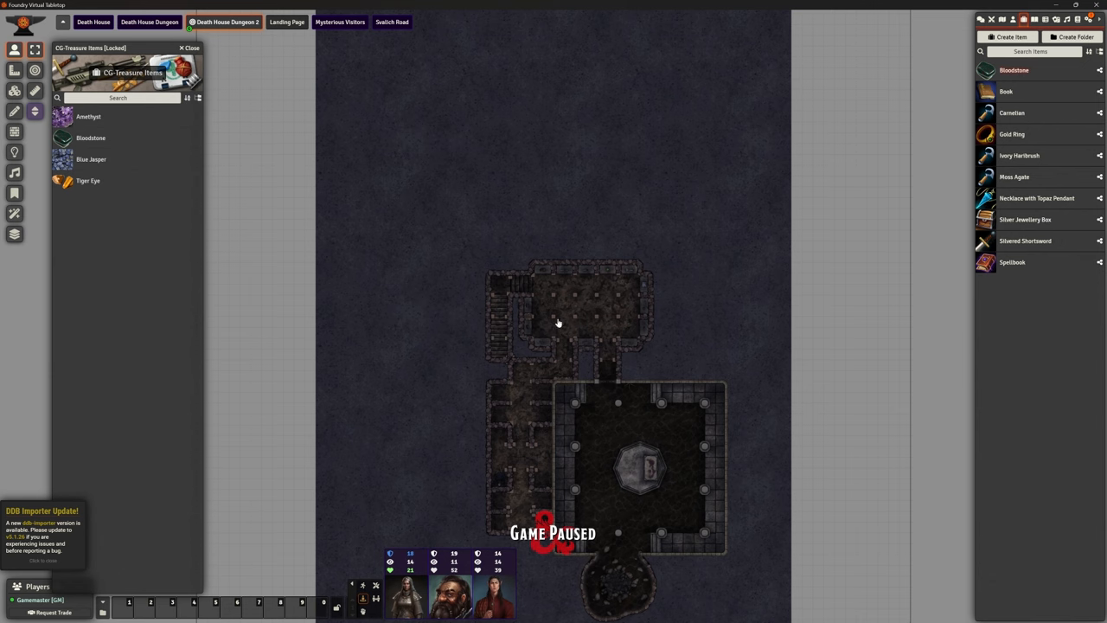
{"action": "left_click_drag", "start_coordinate": [91, 137], "coordinate": [557, 322]}
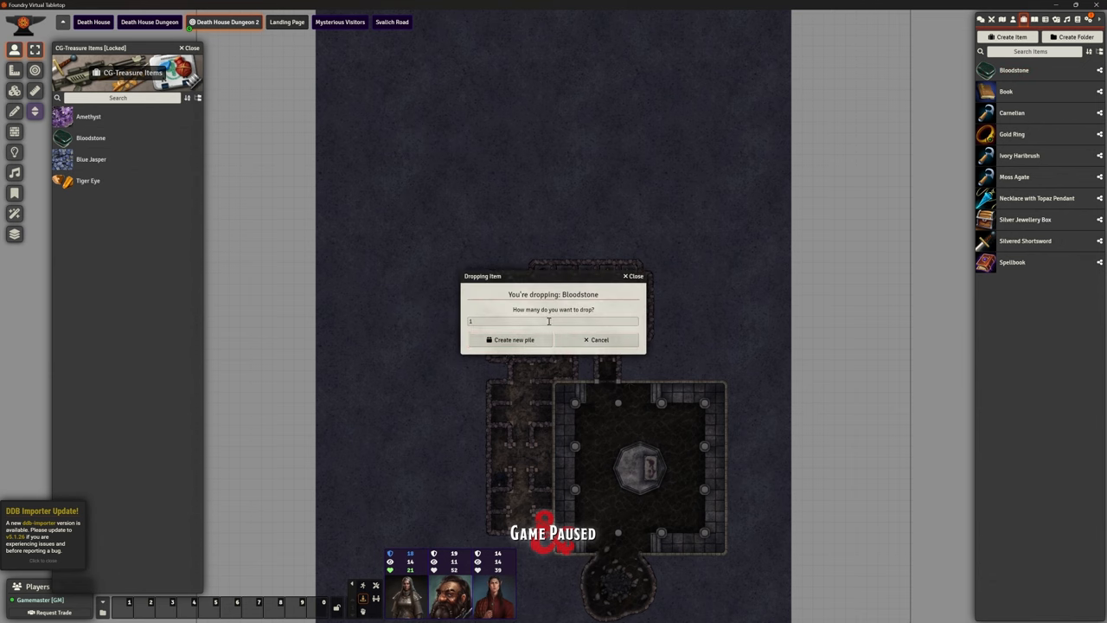
Step: Confirm dropping one Bloodstone as a new item pile
{"action": "left_click", "coordinate": [510, 339]}
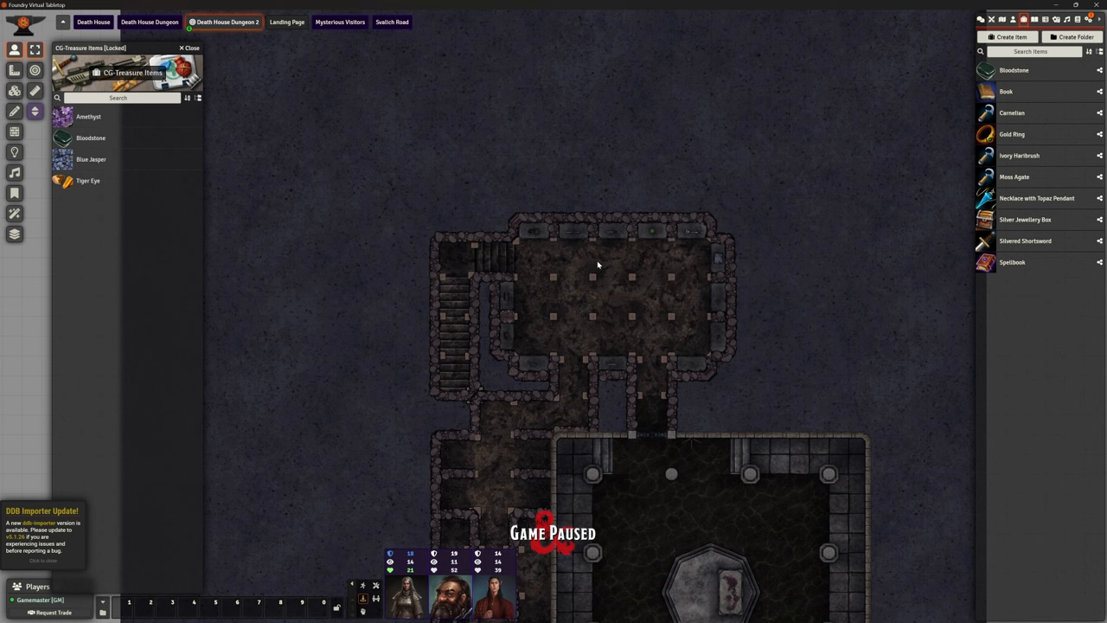
{"action": "mouse_move", "coordinate": [933, 133]}
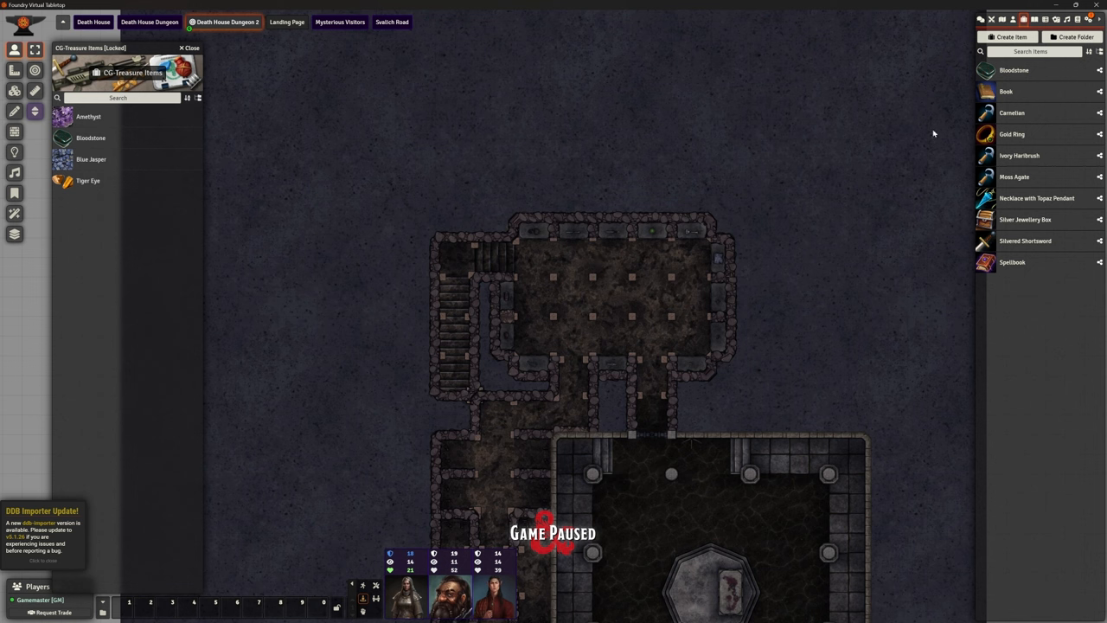
{"action": "mouse_move", "coordinate": [1023, 19]}
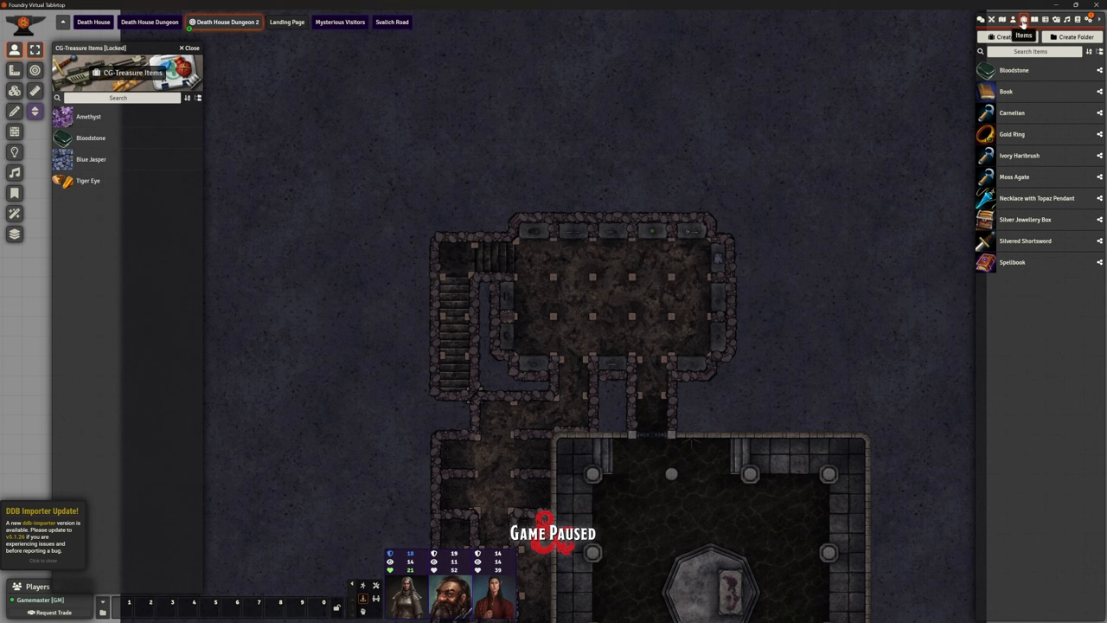